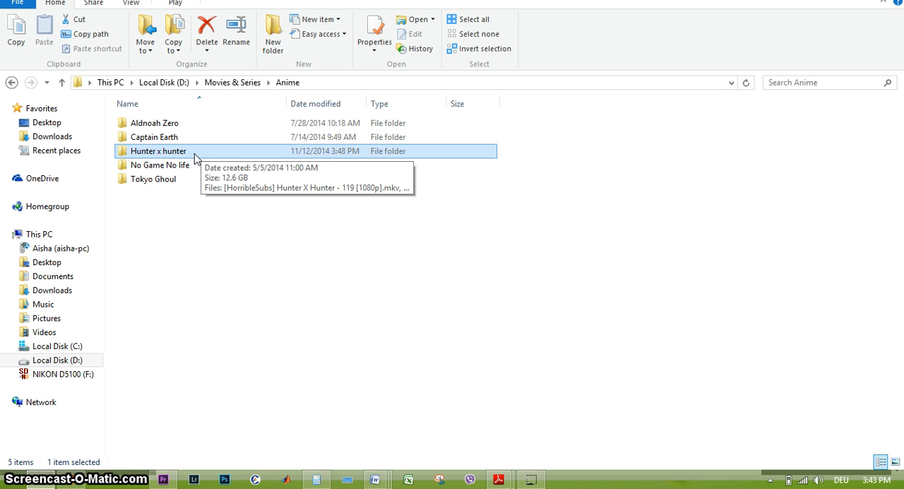
Open the Hunter x hunter folder to reach the episode files
double_click(157, 151)
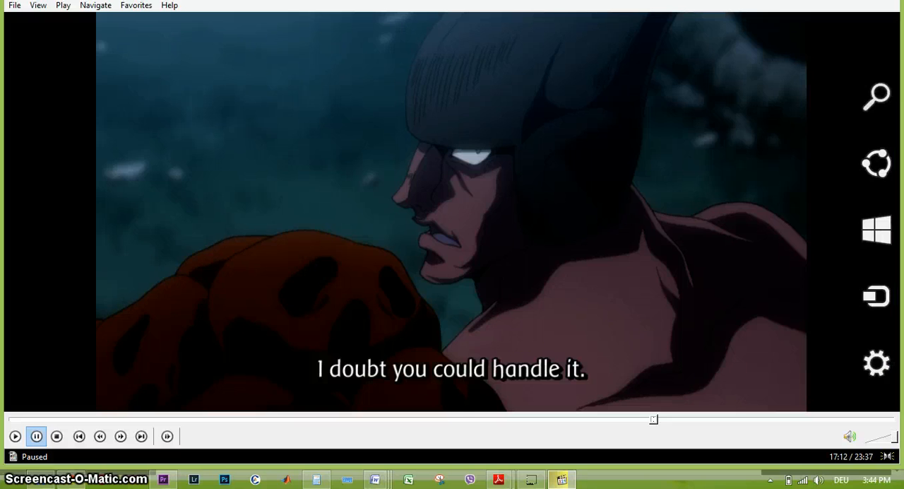